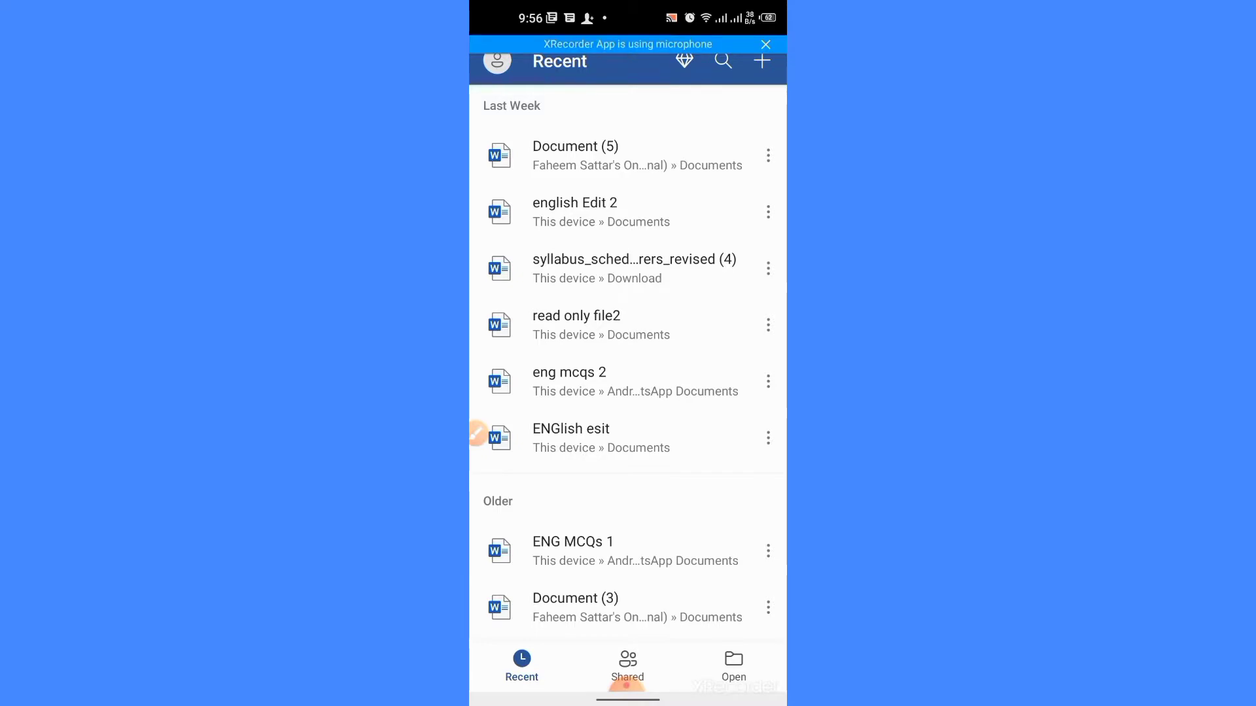
Step: Create a new blank document from the Recent screen
{"action": "left_click", "coordinate": [760, 61]}
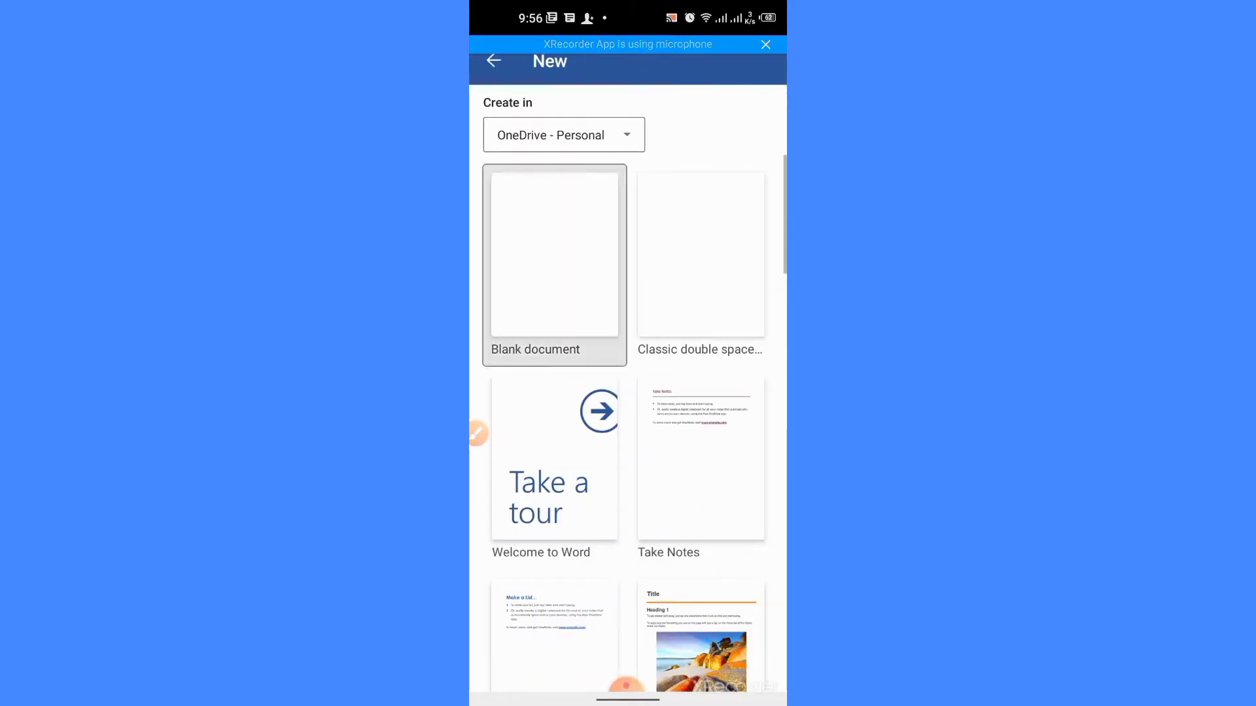
{"action": "left_click", "coordinate": [553, 254]}
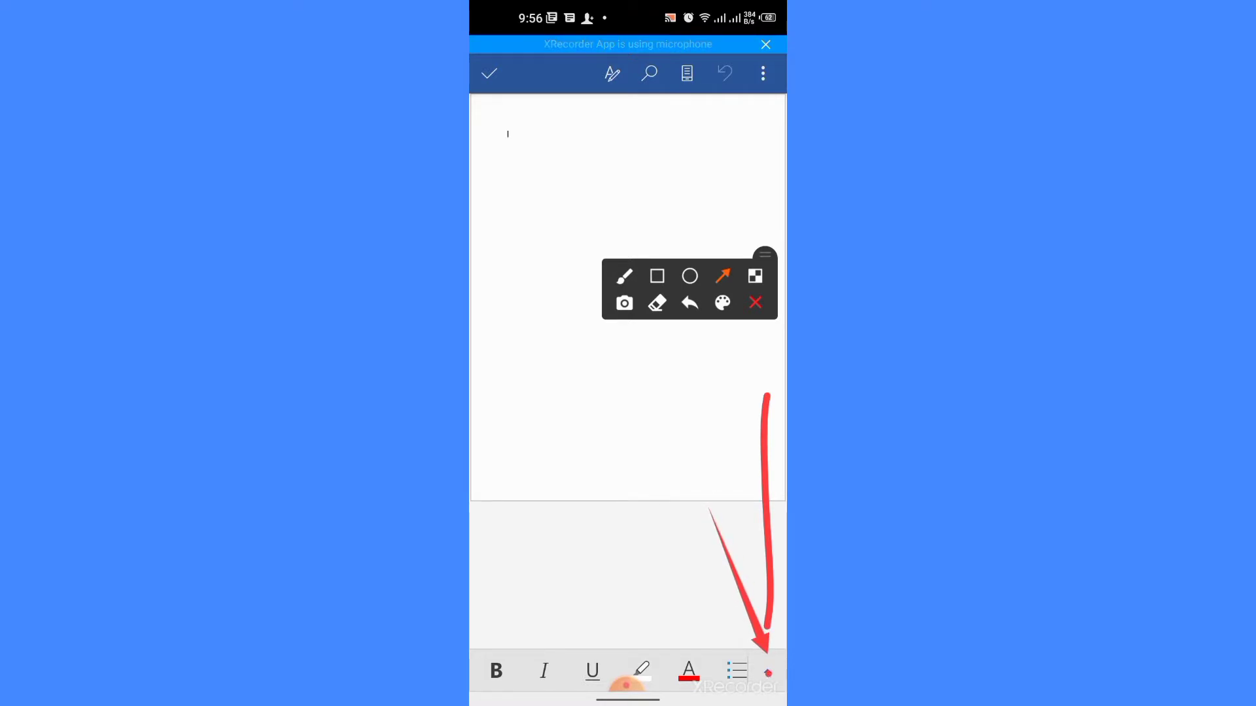
Step: Insert a default table at the top of the document from the Insert ribbon
{"action": "left_click", "coordinate": [766, 673]}
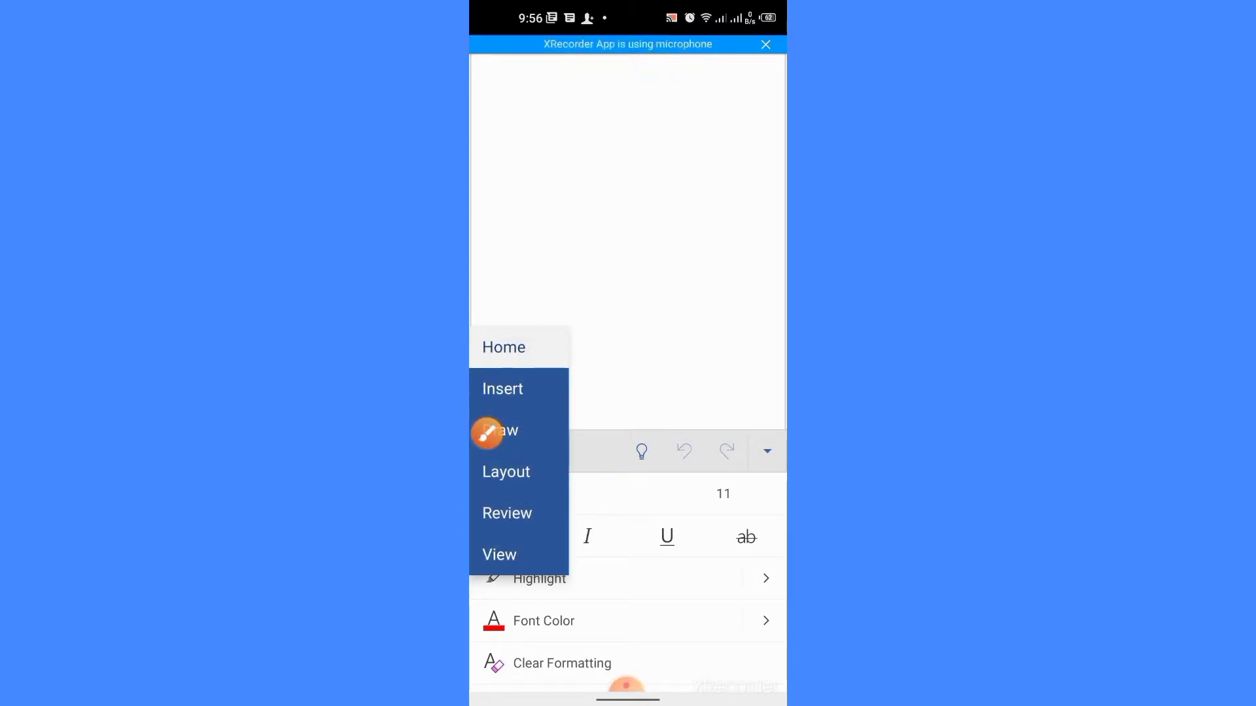
{"action": "left_click", "coordinate": [487, 433]}
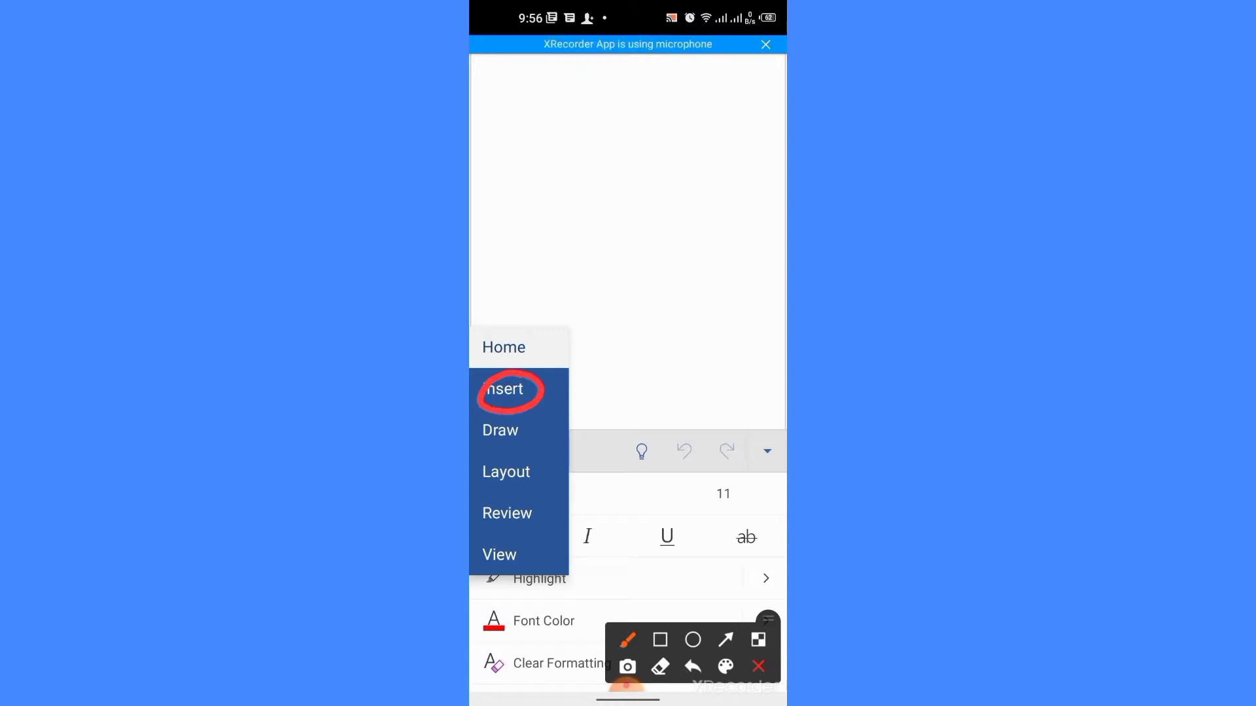
{"action": "left_click", "coordinate": [505, 389]}
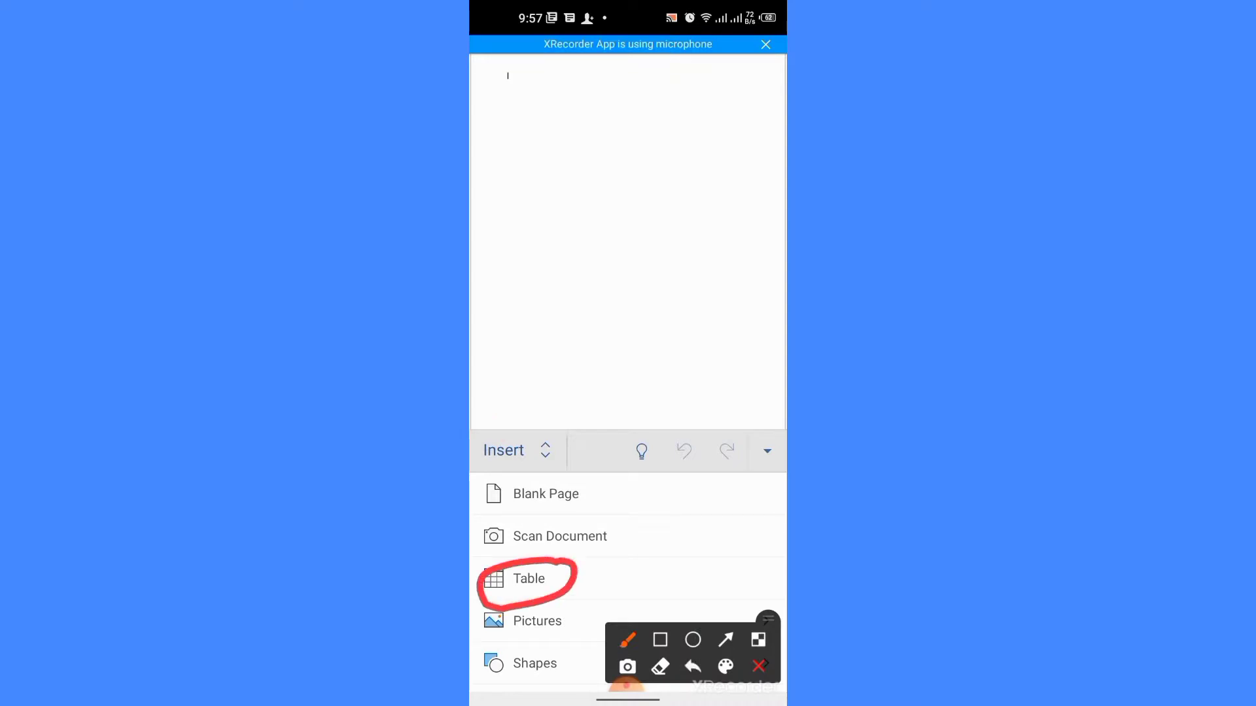
{"action": "left_click", "coordinate": [528, 578]}
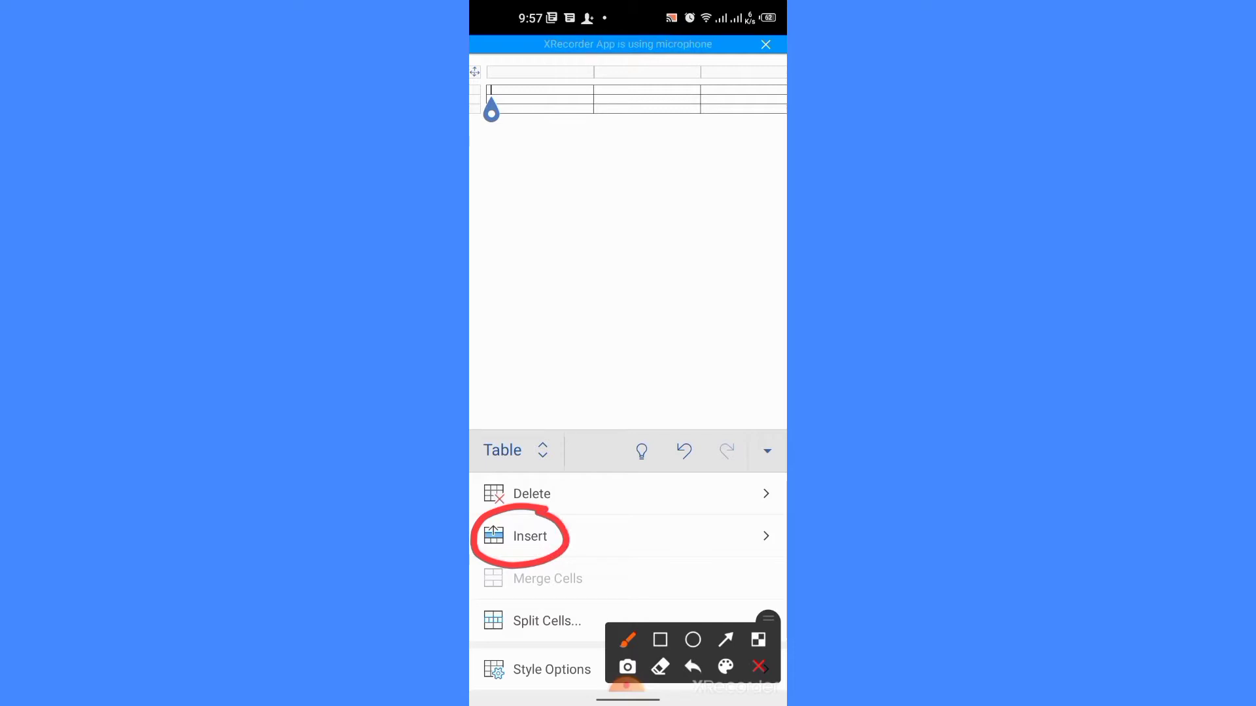
Step: Grow the table with columns inserted to the right and a row inserted below
{"action": "left_click", "coordinate": [528, 536]}
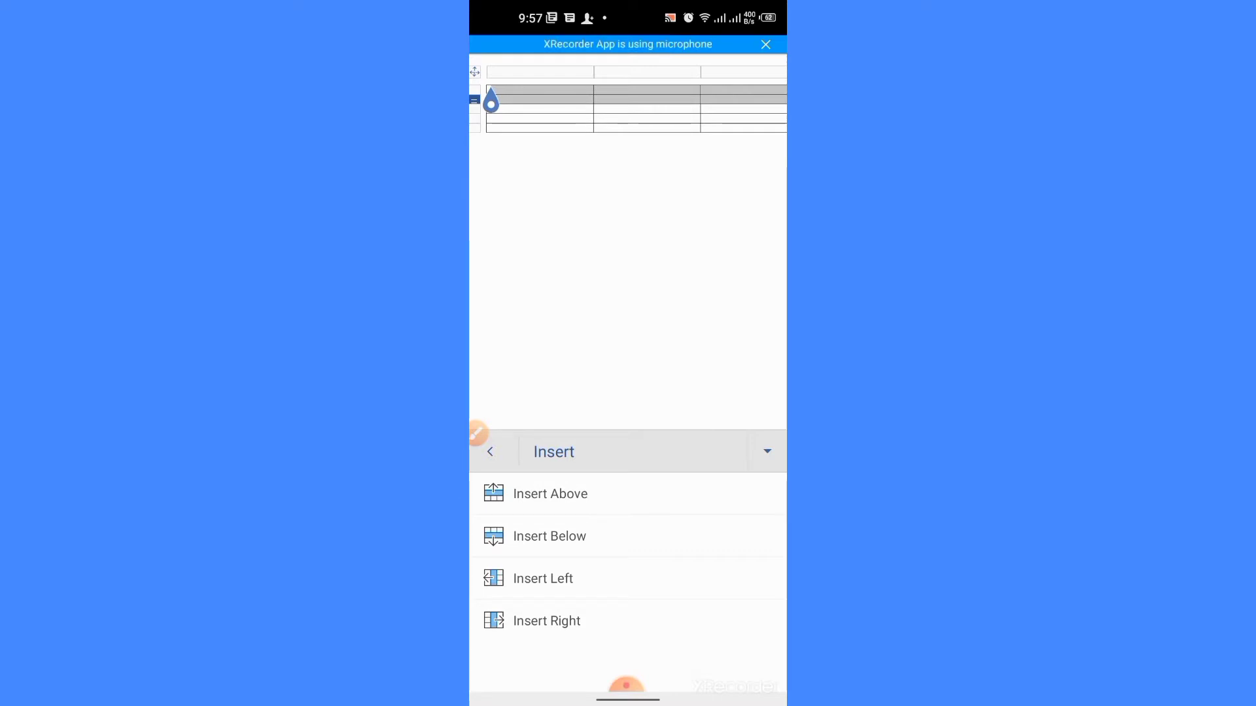
{"action": "left_click", "coordinate": [546, 621]}
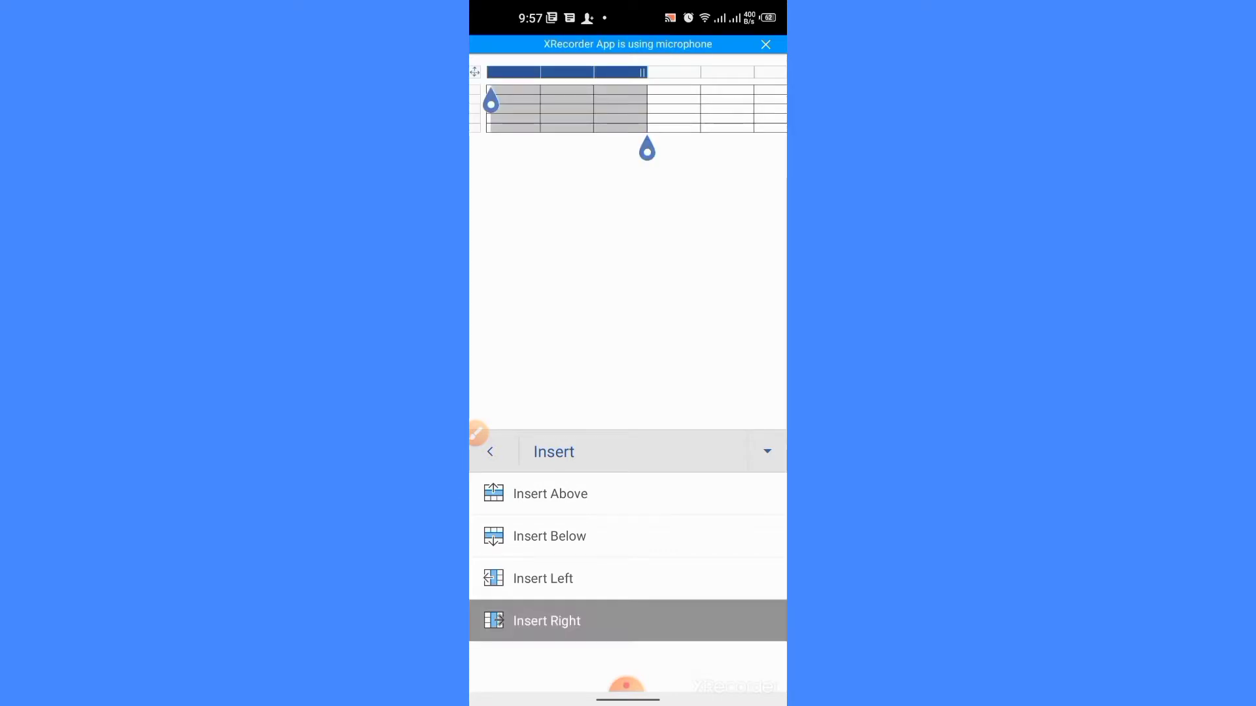
{"action": "left_click", "coordinate": [547, 621]}
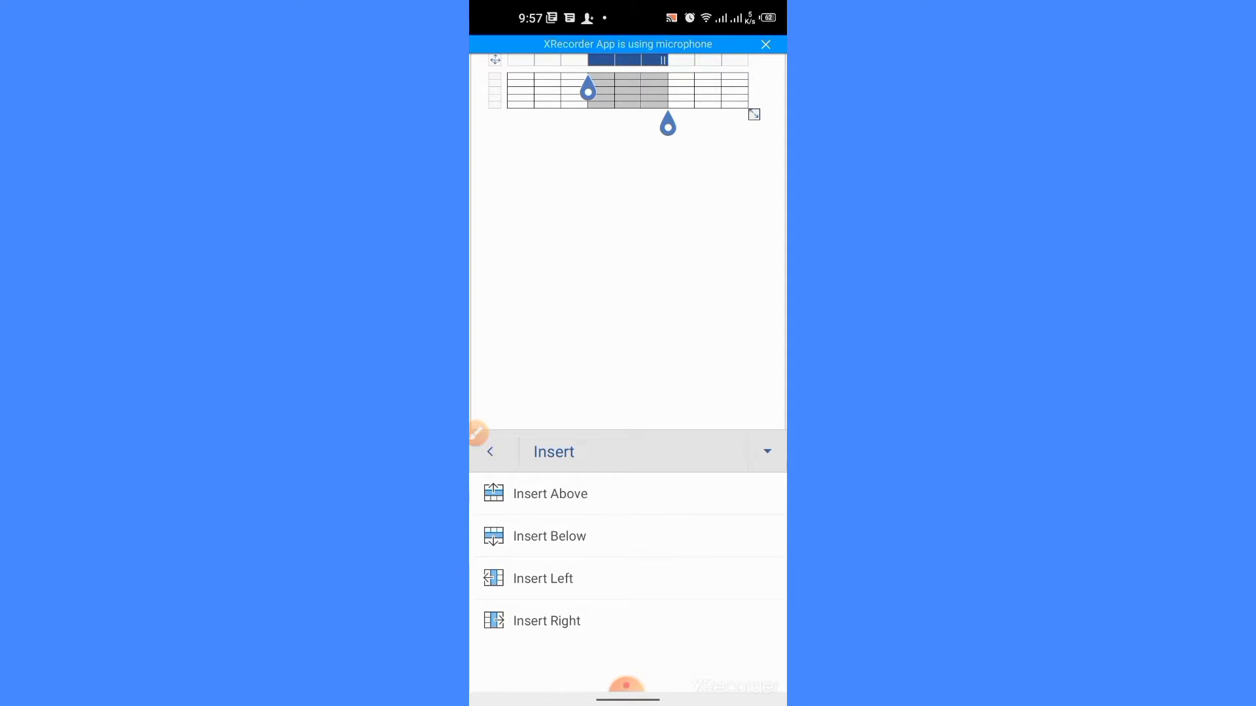
{"action": "left_click", "coordinate": [503, 450]}
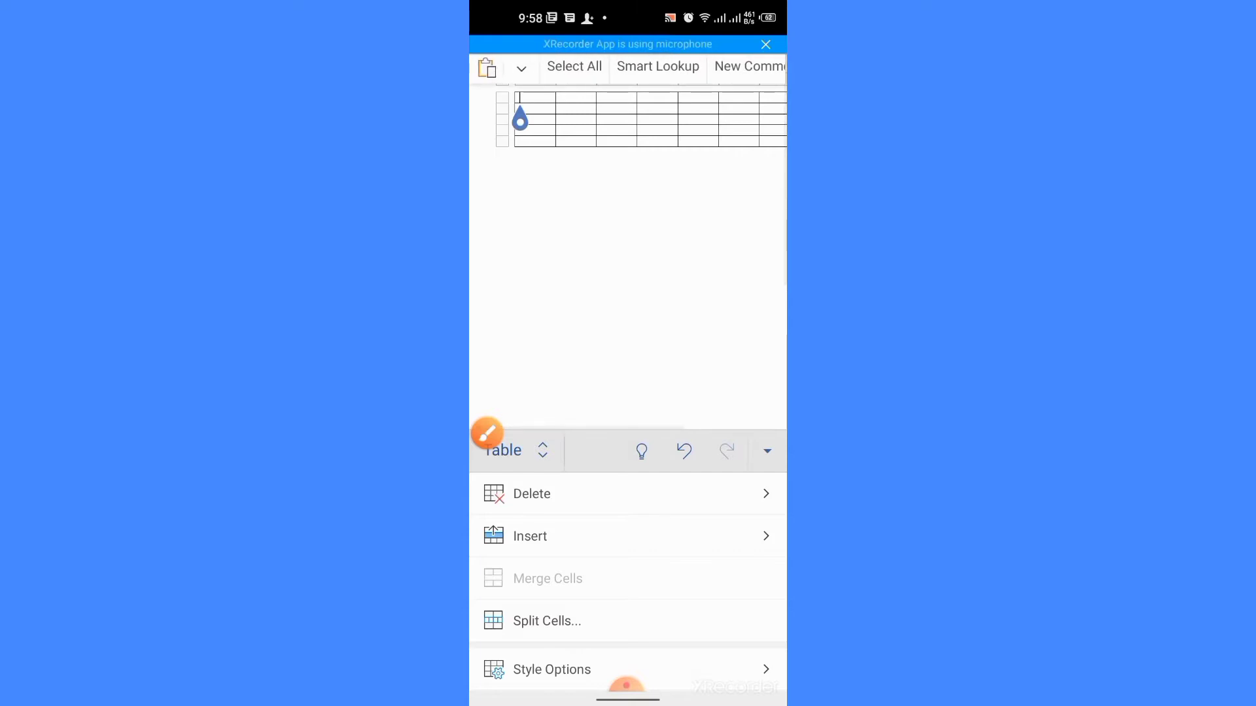
Step: Select a table row, check the Home and Table options, then collapse the ribbon to show the full table
{"action": "left_click", "coordinate": [488, 431]}
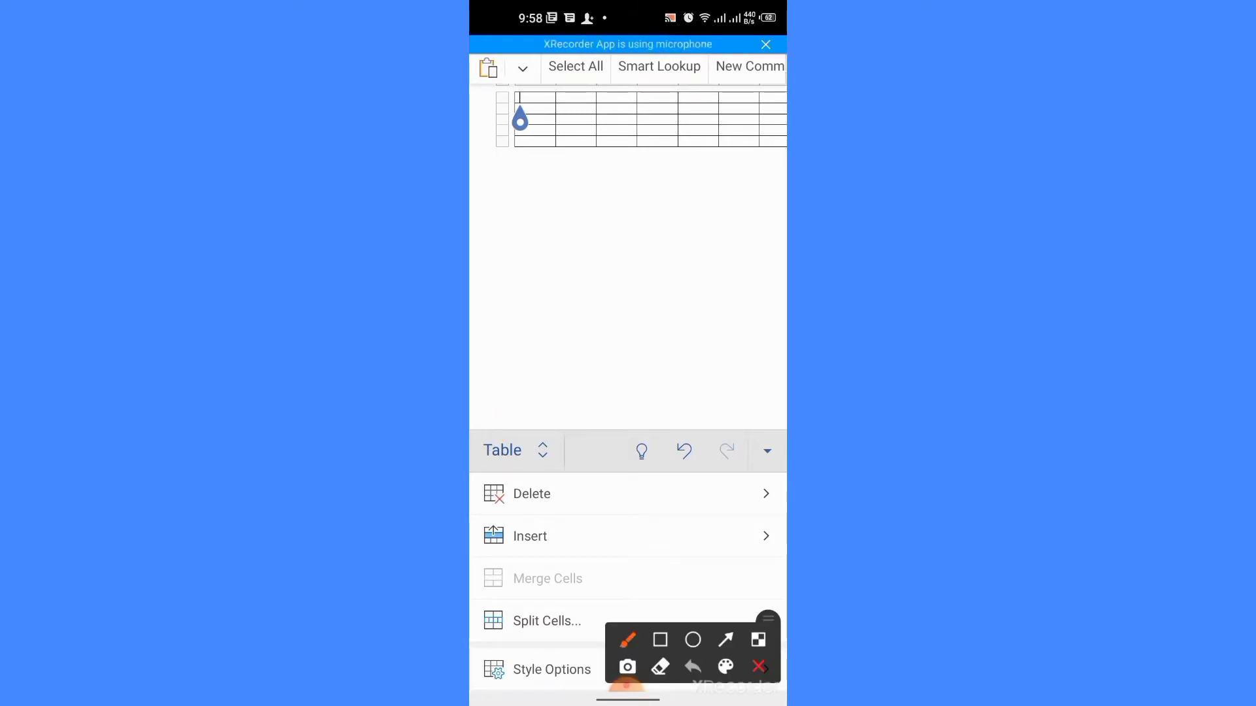
{"action": "left_click_drag", "start_coordinate": [513, 88], "coordinate": [761, 96]}
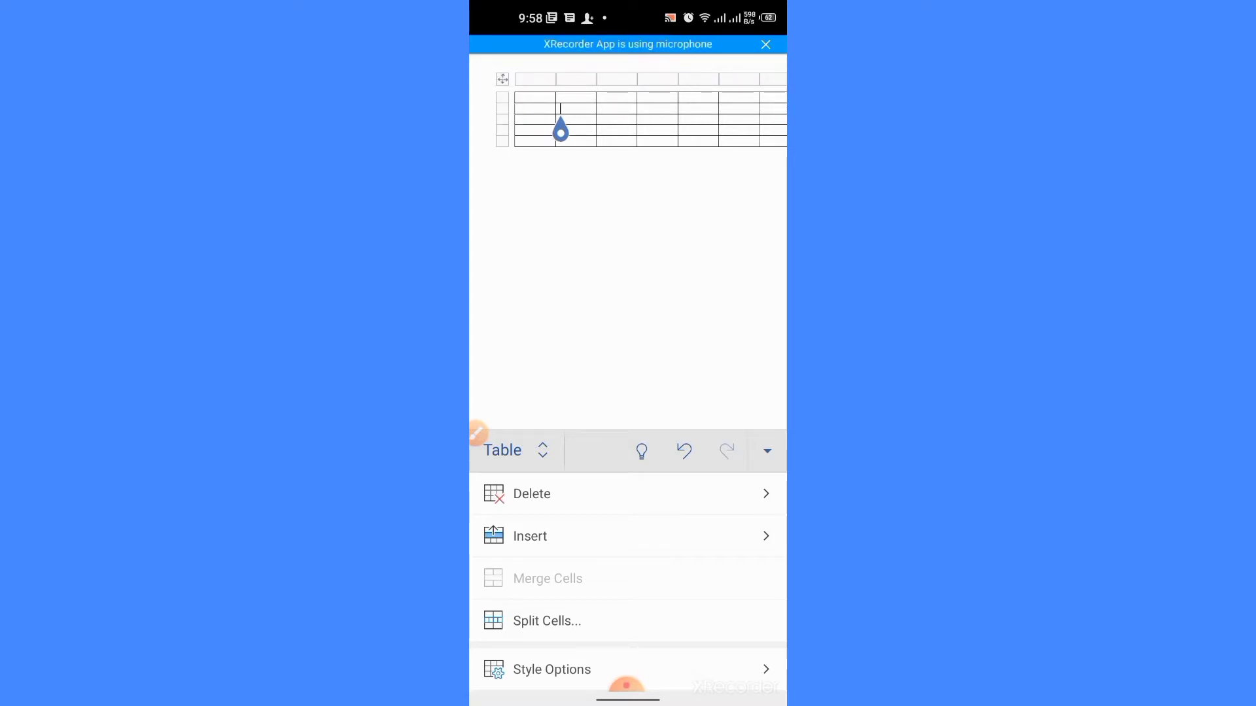
{"action": "left_click", "coordinate": [502, 108]}
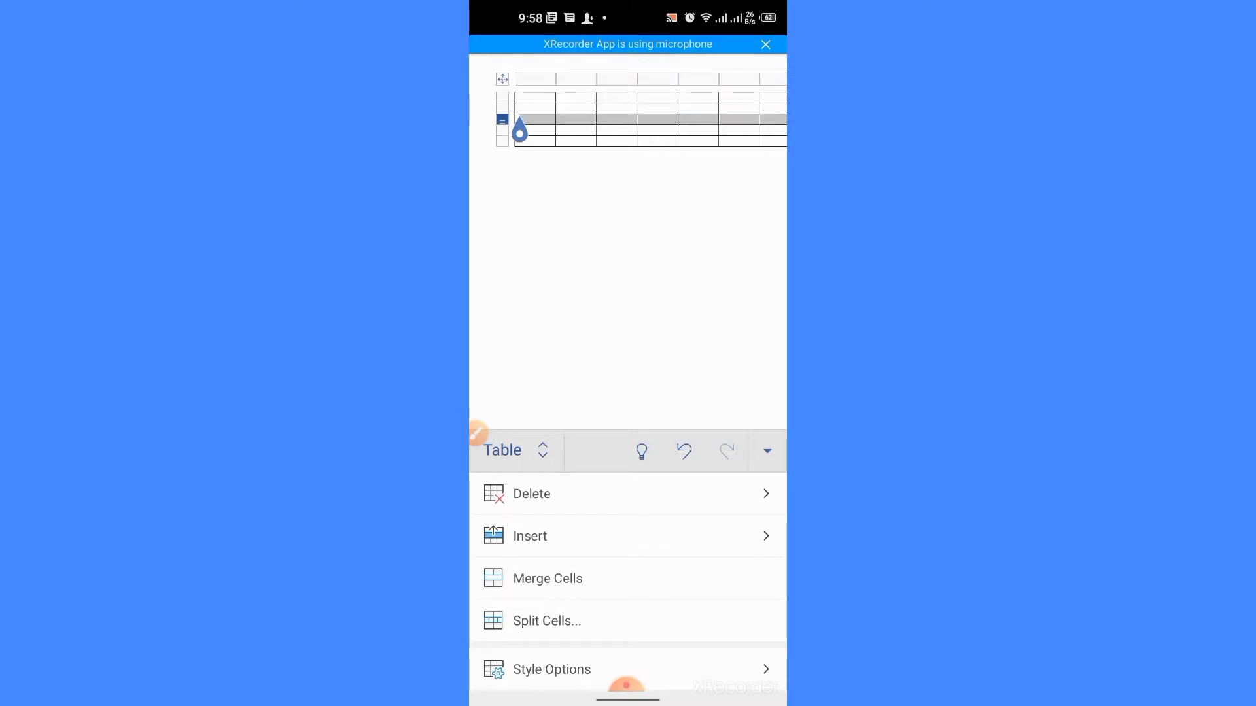
{"action": "left_click", "coordinate": [518, 129]}
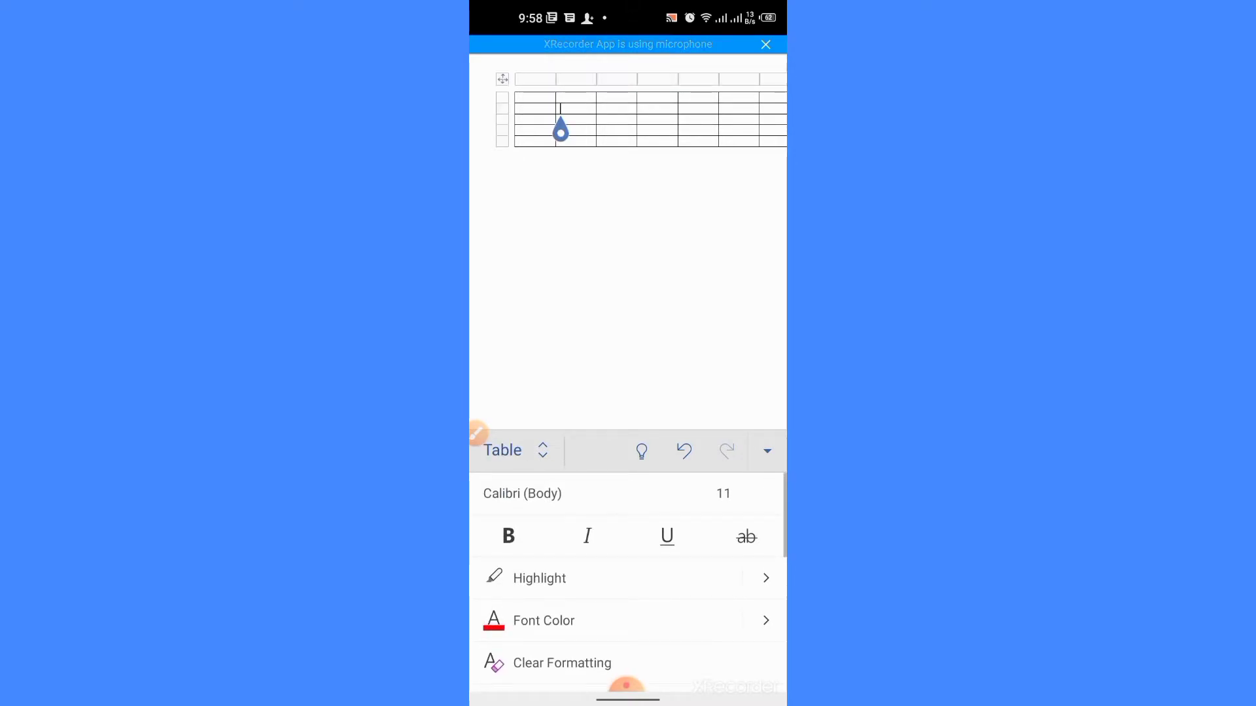
{"action": "left_click", "coordinate": [617, 79]}
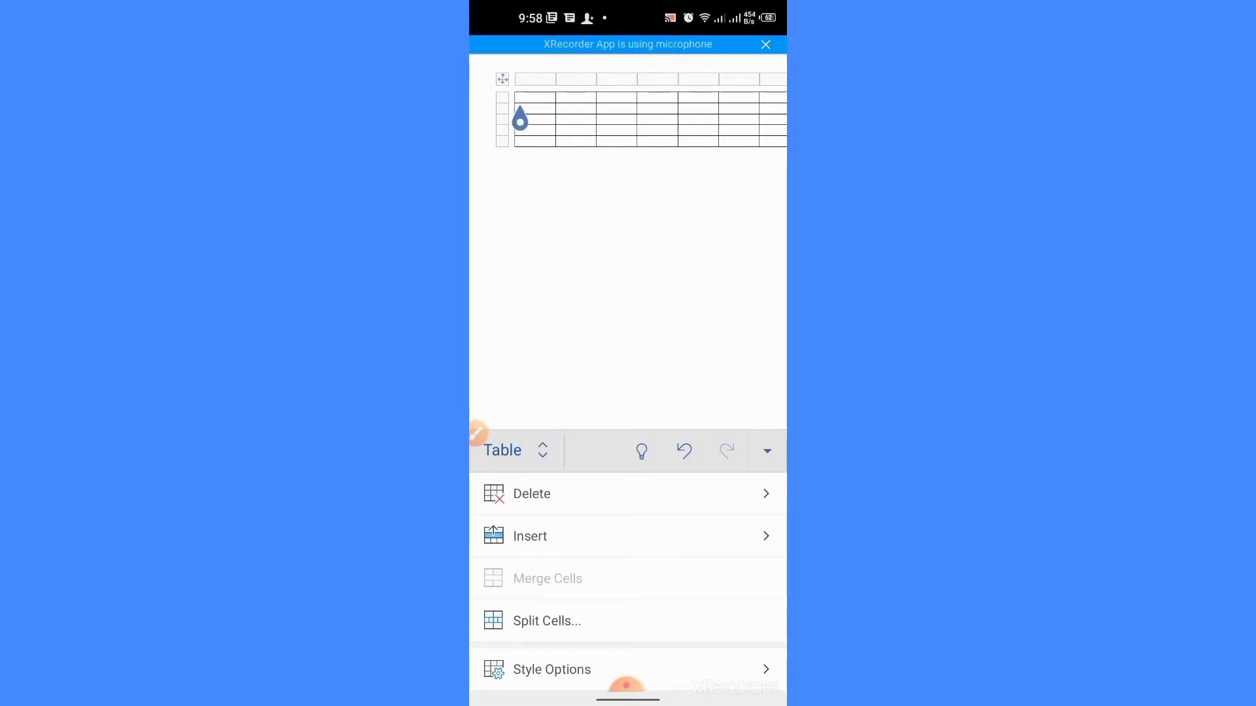
{"action": "left_click", "coordinate": [503, 450]}
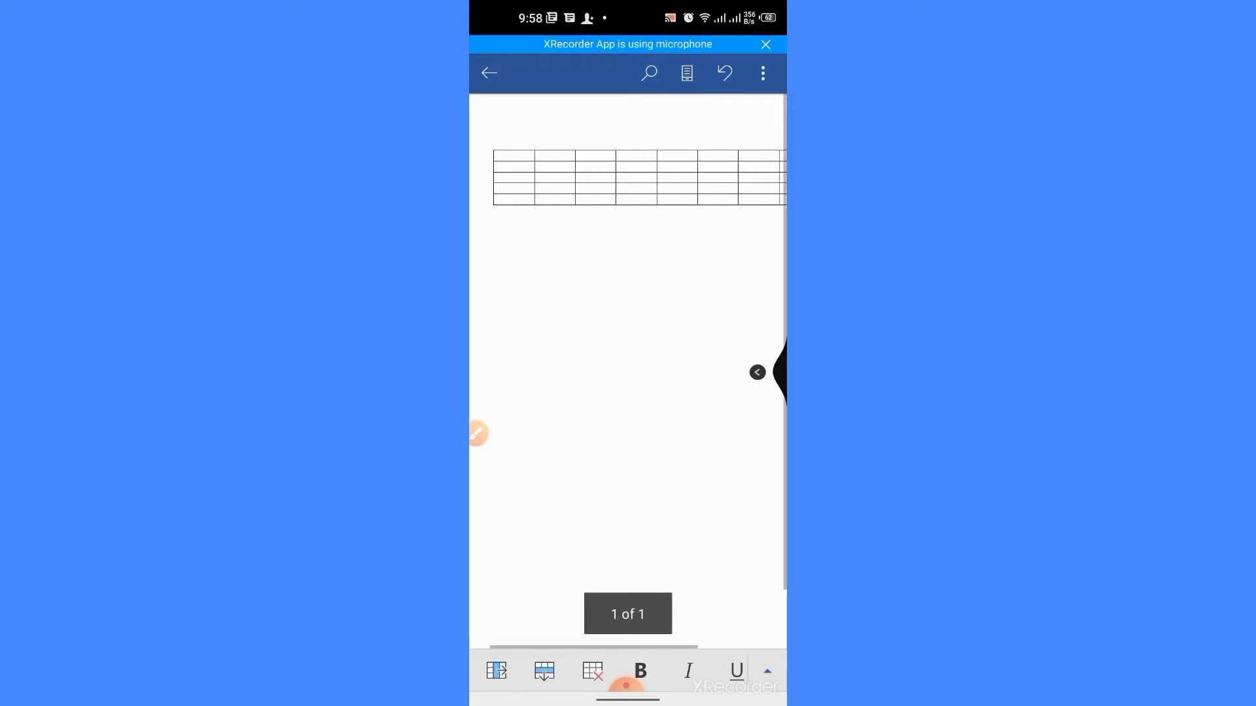
Step: Fill the header row with letters through C and G so it reads A–G, then reopen Table options
{"action": "left_click", "coordinate": [513, 178]}
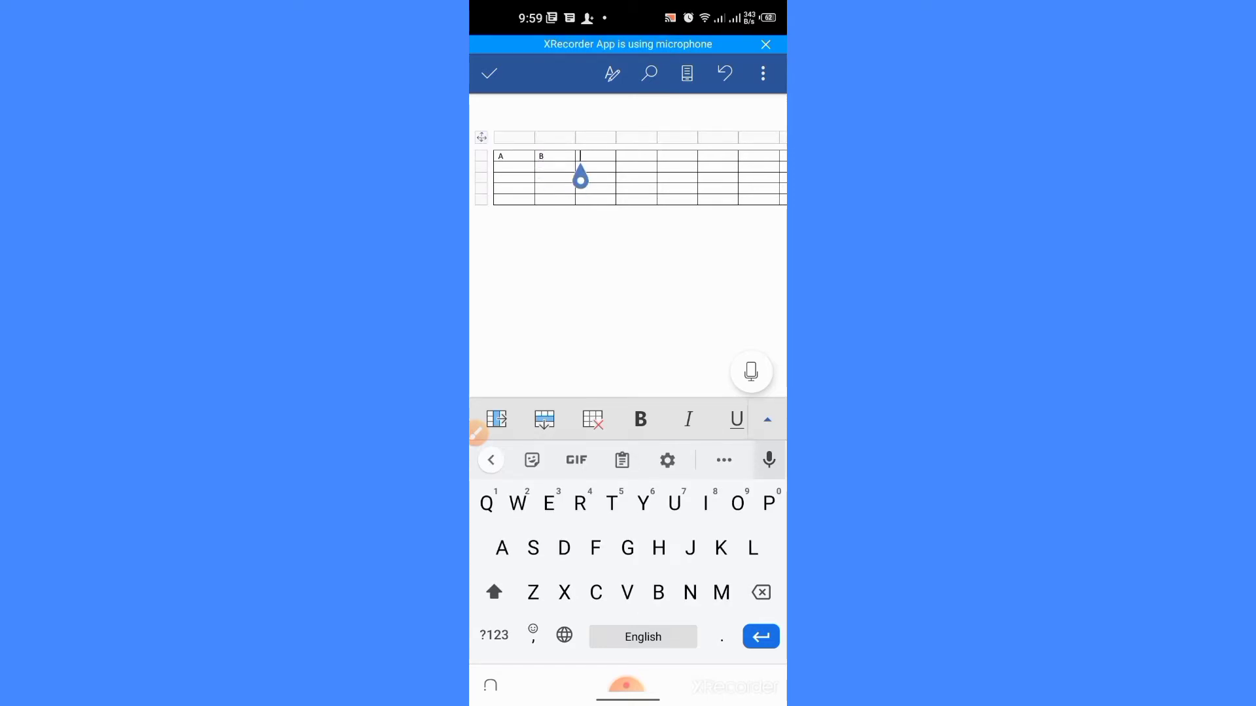
{"action": "type", "text": "C"}
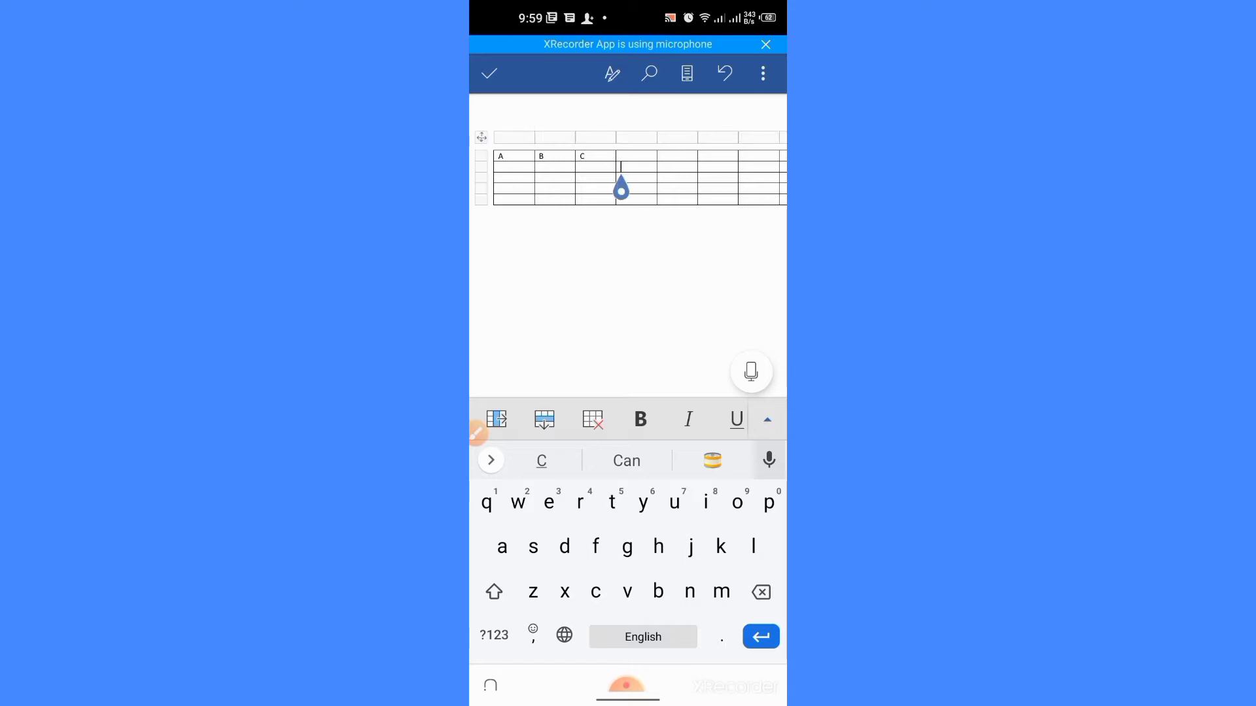
{"action": "left_click", "coordinate": [493, 591]}
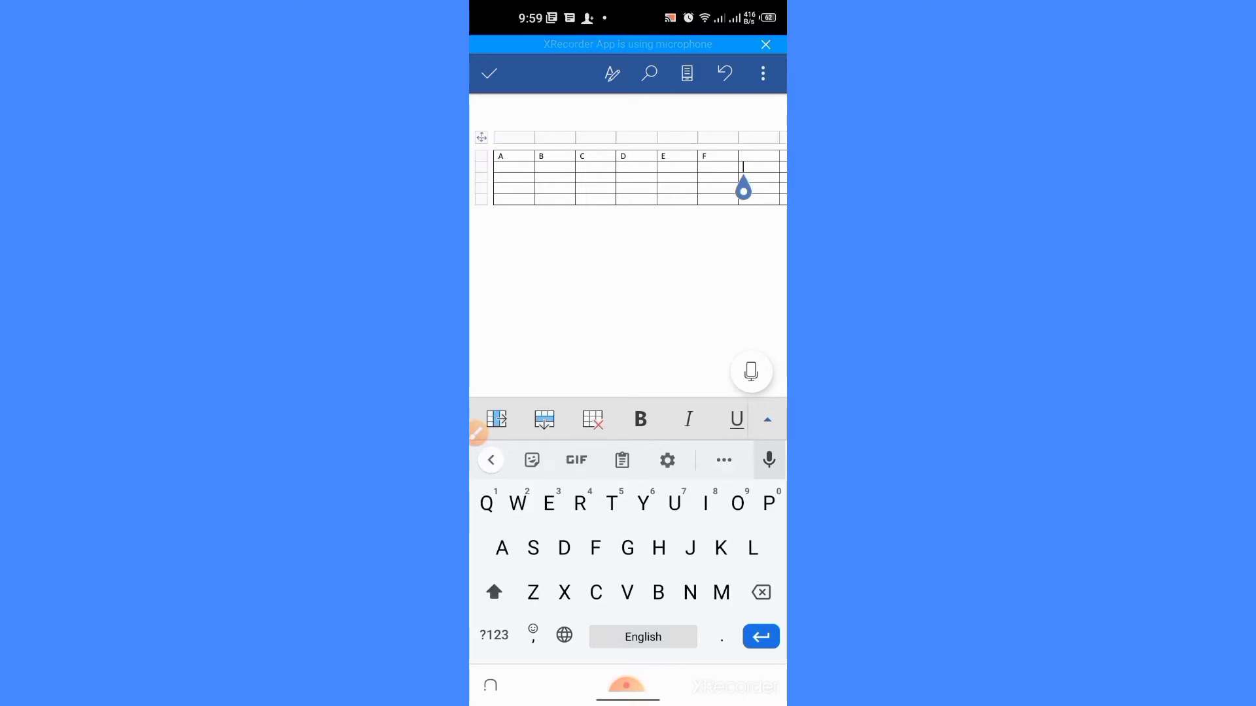
{"action": "type", "text": "G"}
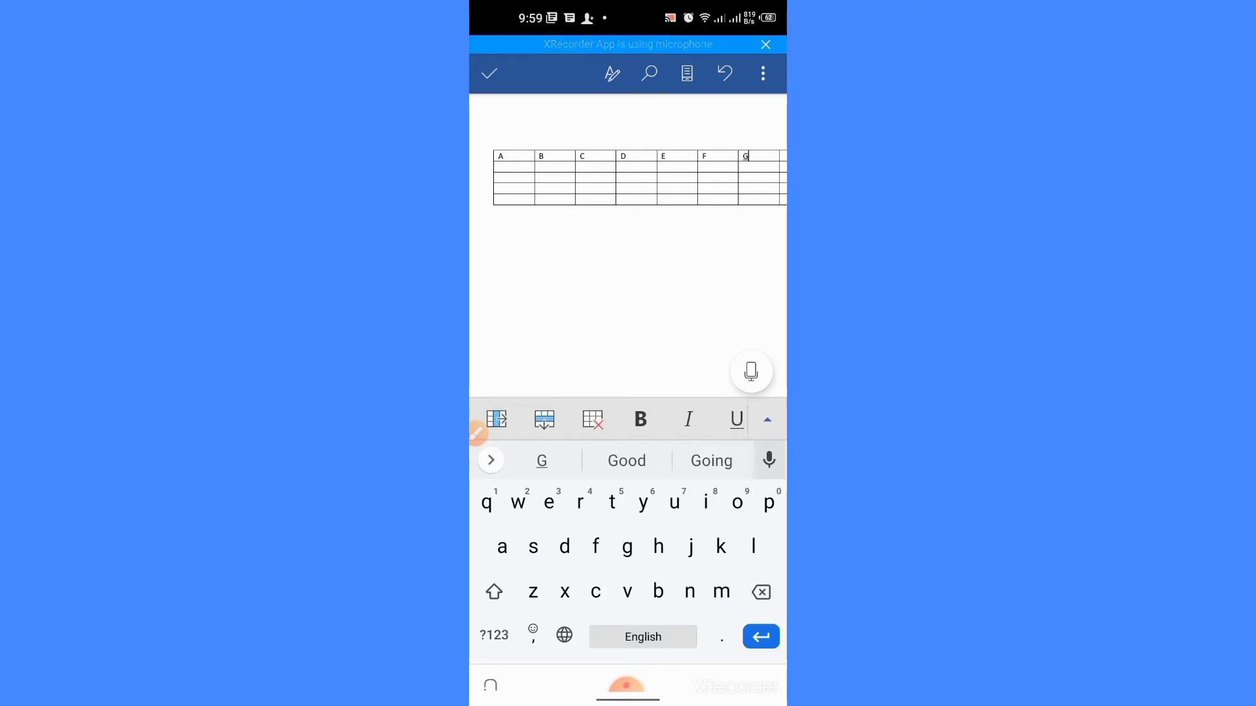
{"action": "left_click", "coordinate": [495, 419]}
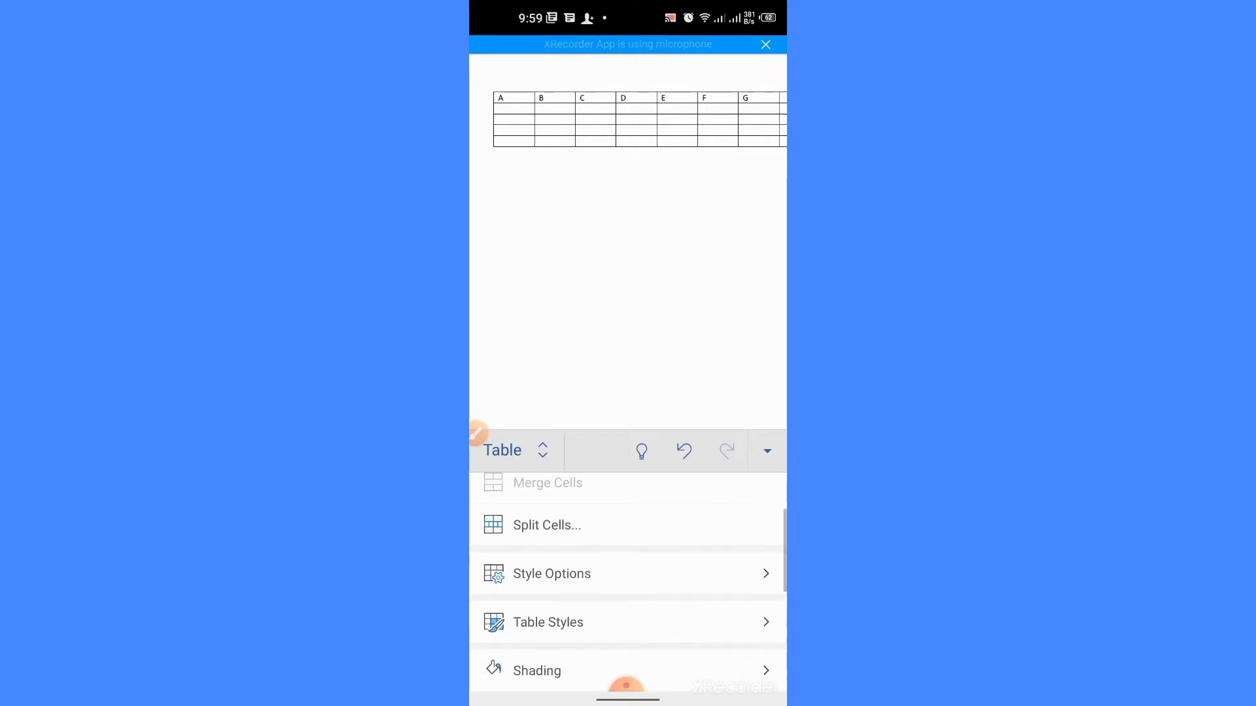
Step: Apply the orange table style with a strong orange header row and first column
{"action": "scroll", "scroll_direction": "down", "scroll_amount": 3}
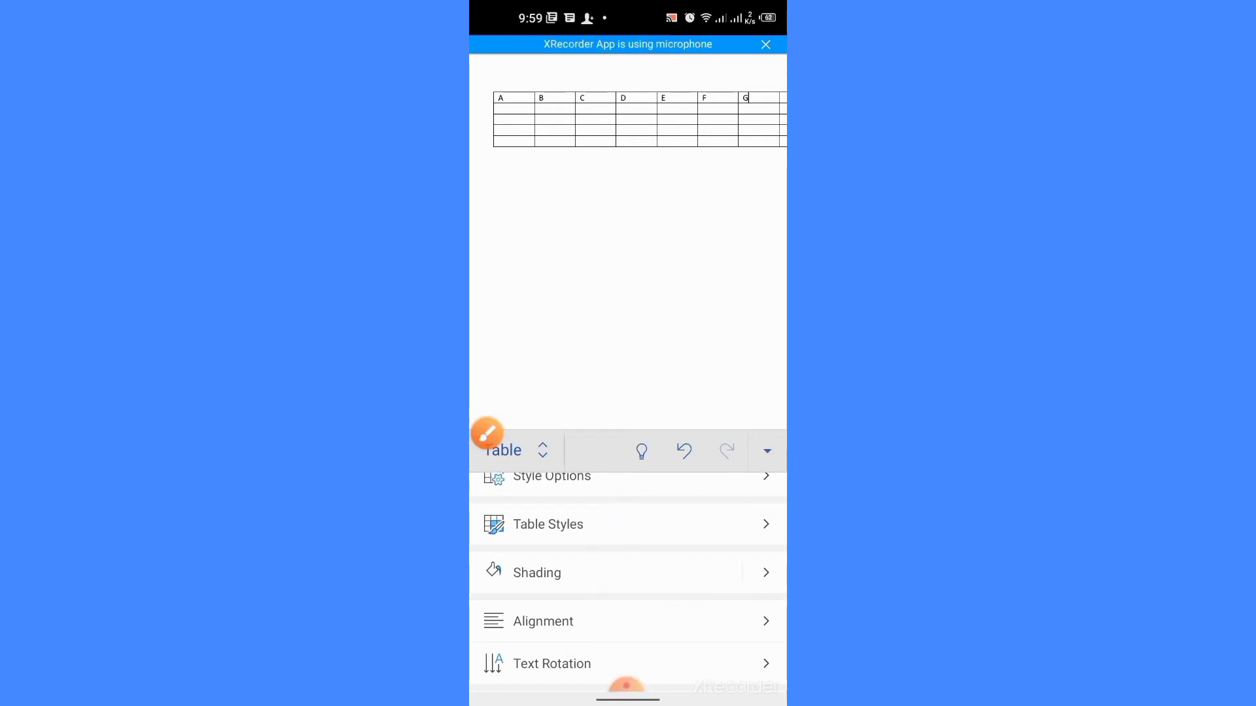
{"action": "left_click", "coordinate": [549, 524]}
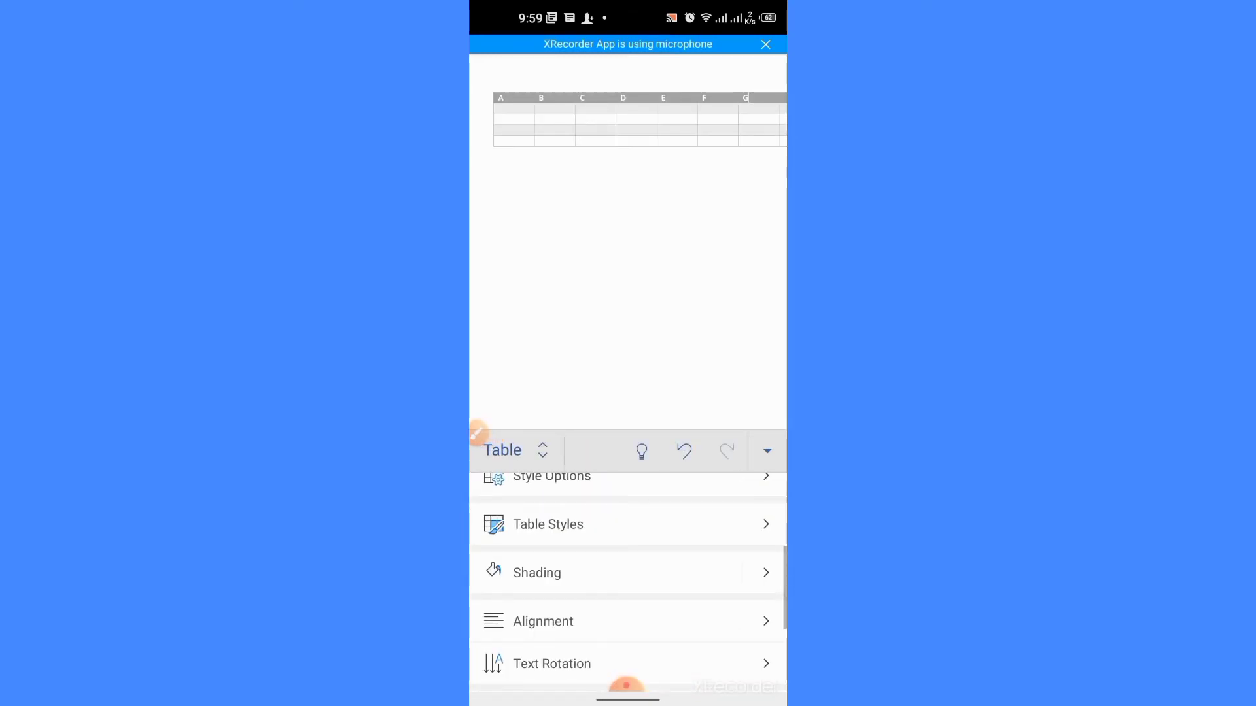
{"action": "left_click", "coordinate": [548, 524]}
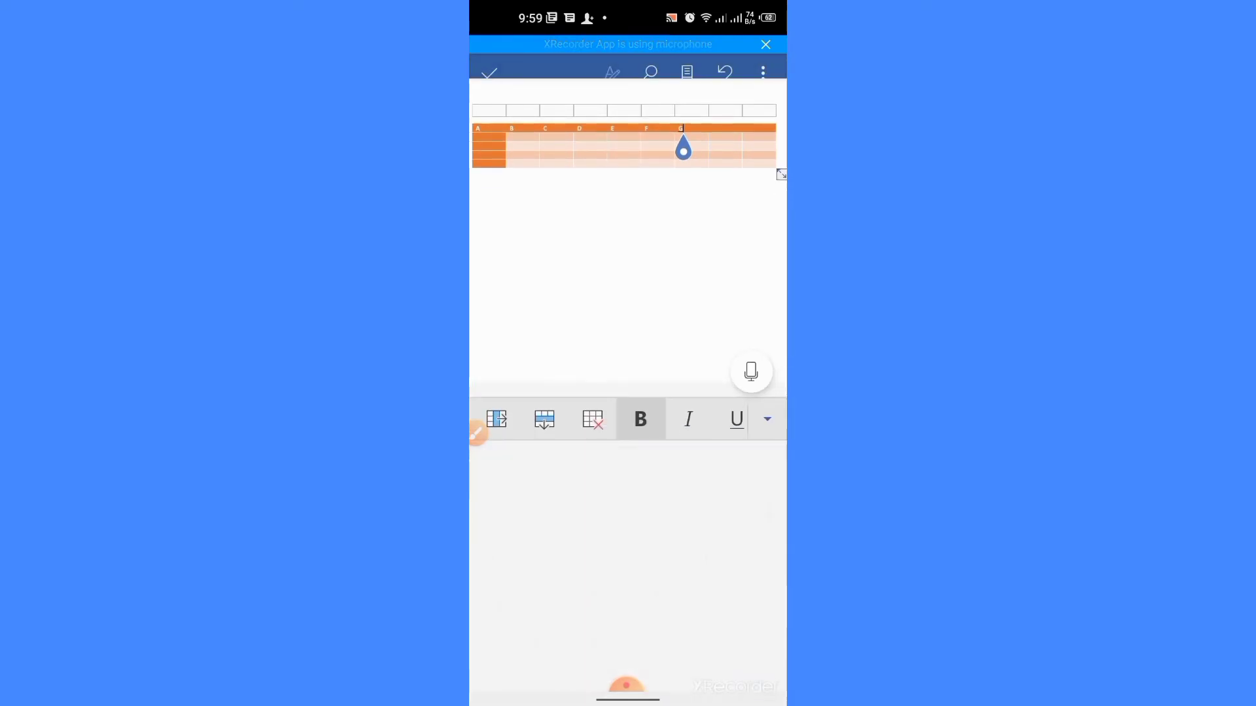
{"action": "left_click", "coordinate": [765, 419]}
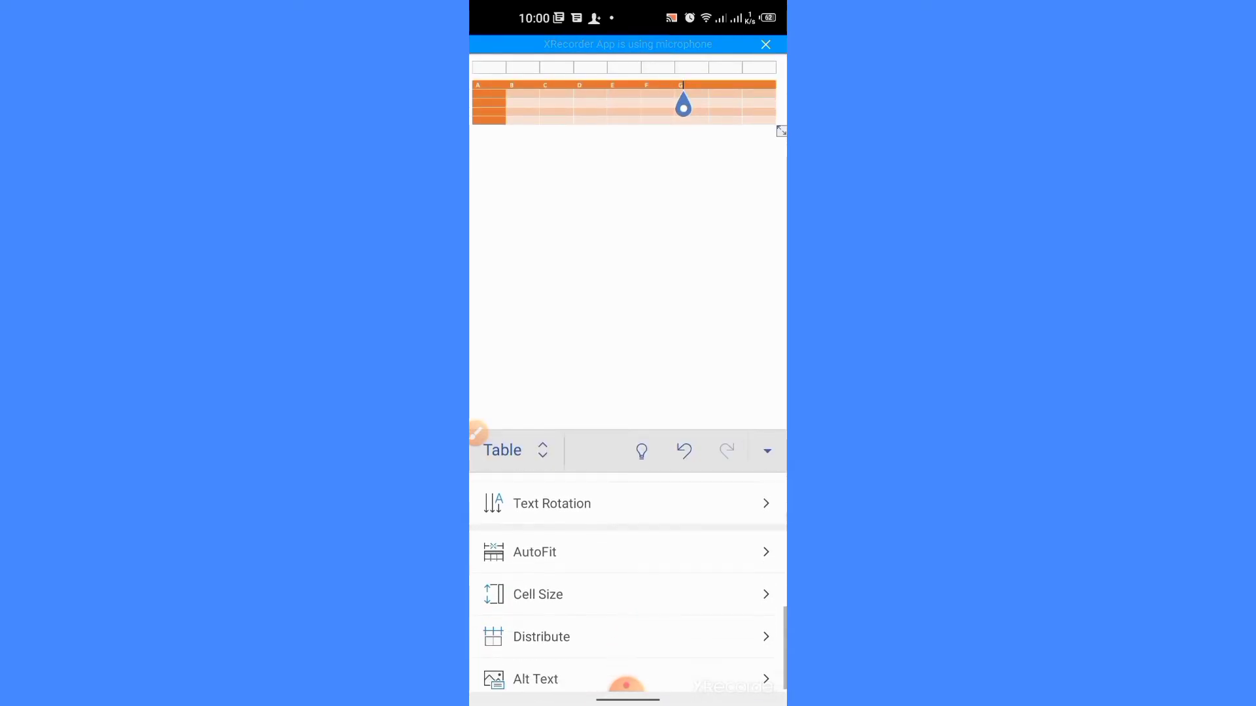
Step: Merge the selected adjacent cells of row 2 into one cell
{"action": "scroll", "scroll_direction": "up", "scroll_amount": 3}
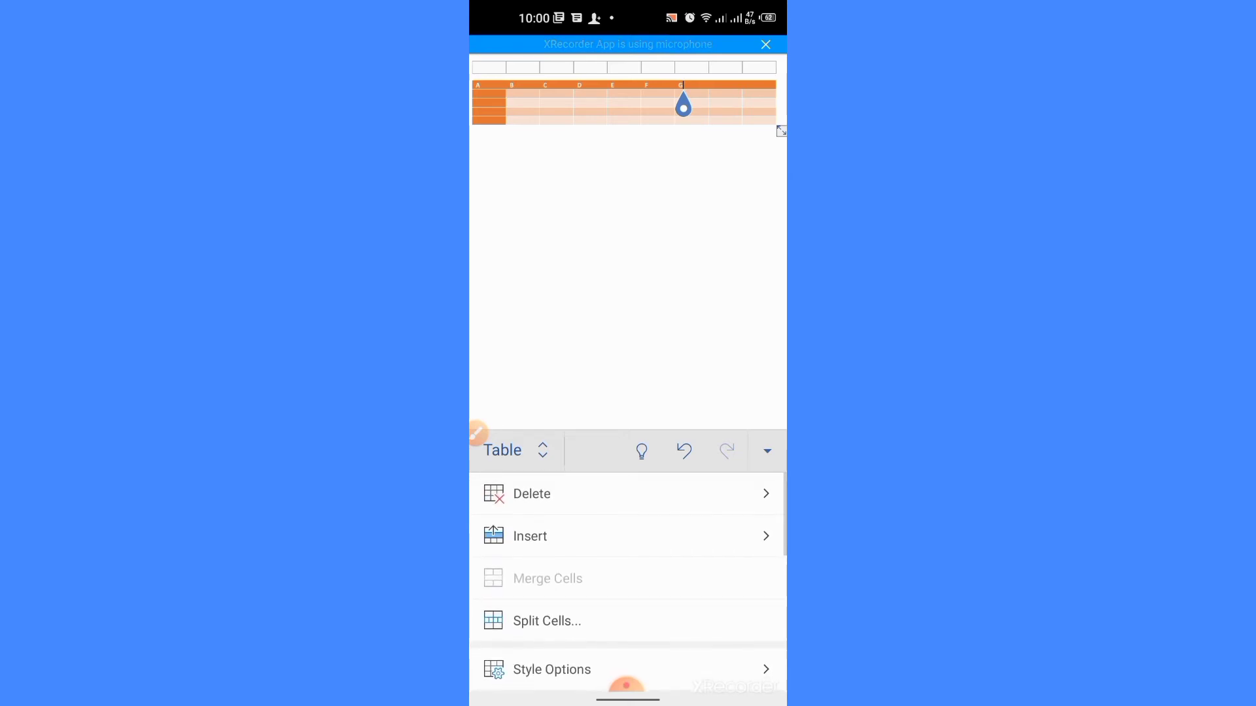
{"action": "scroll", "scroll_direction": "down", "scroll_amount": 3}
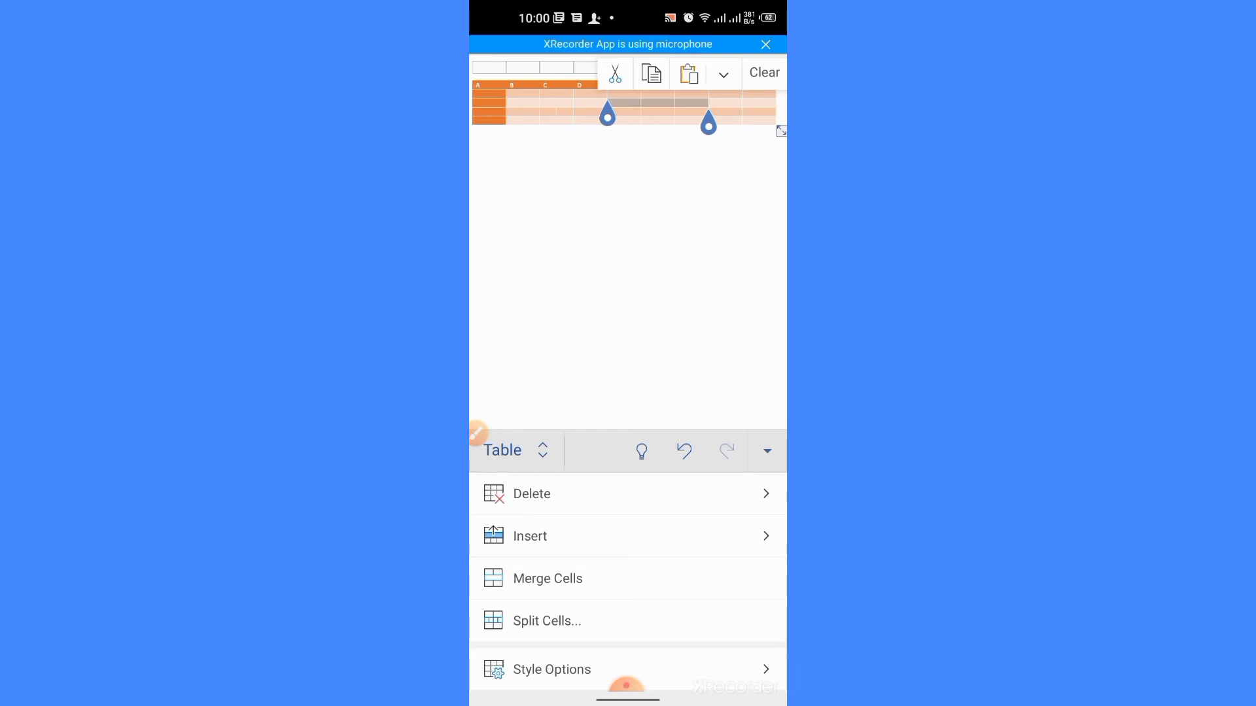
{"action": "left_click", "coordinate": [478, 432]}
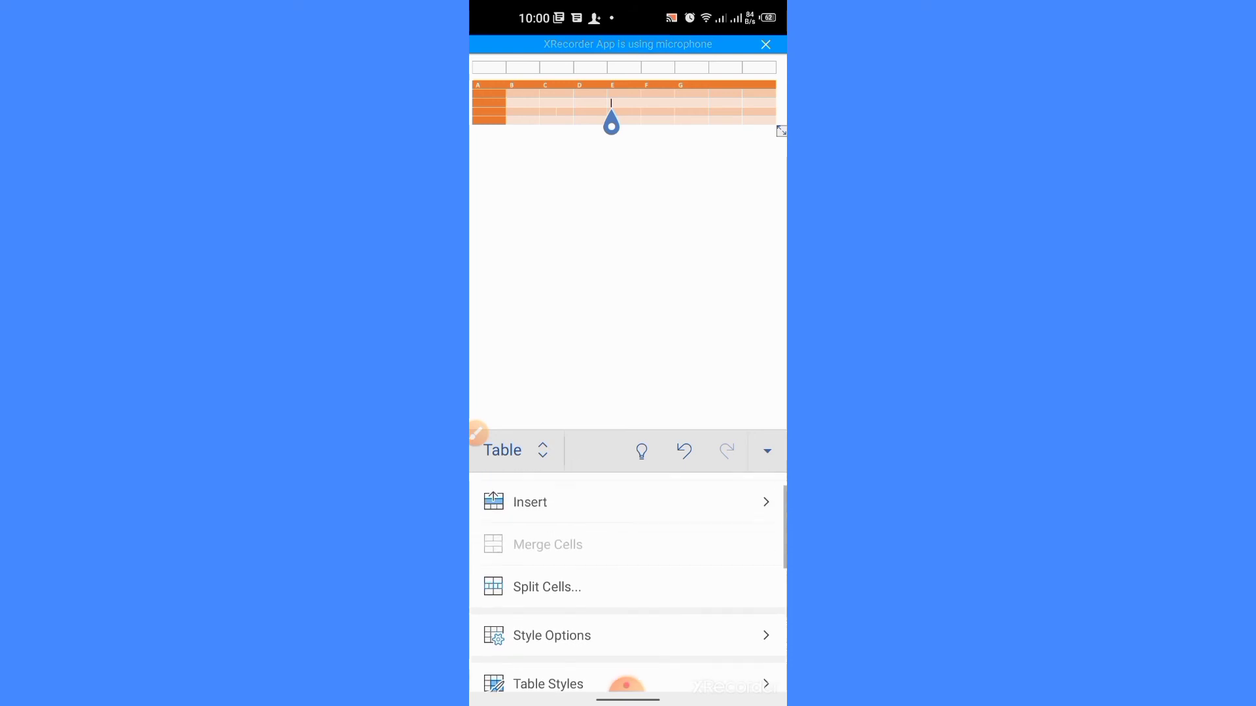
{"action": "scroll", "scroll_direction": "down", "scroll_amount": 3}
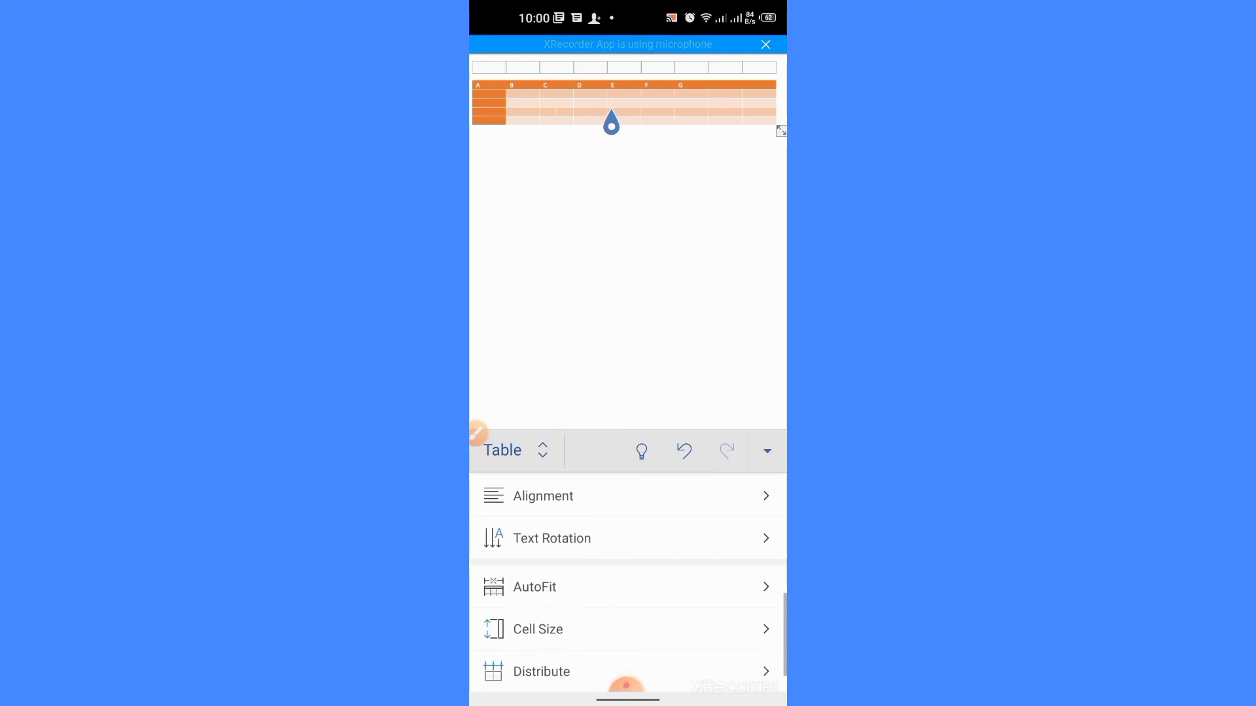
{"action": "scroll", "scroll_direction": "down", "scroll_amount": 3}
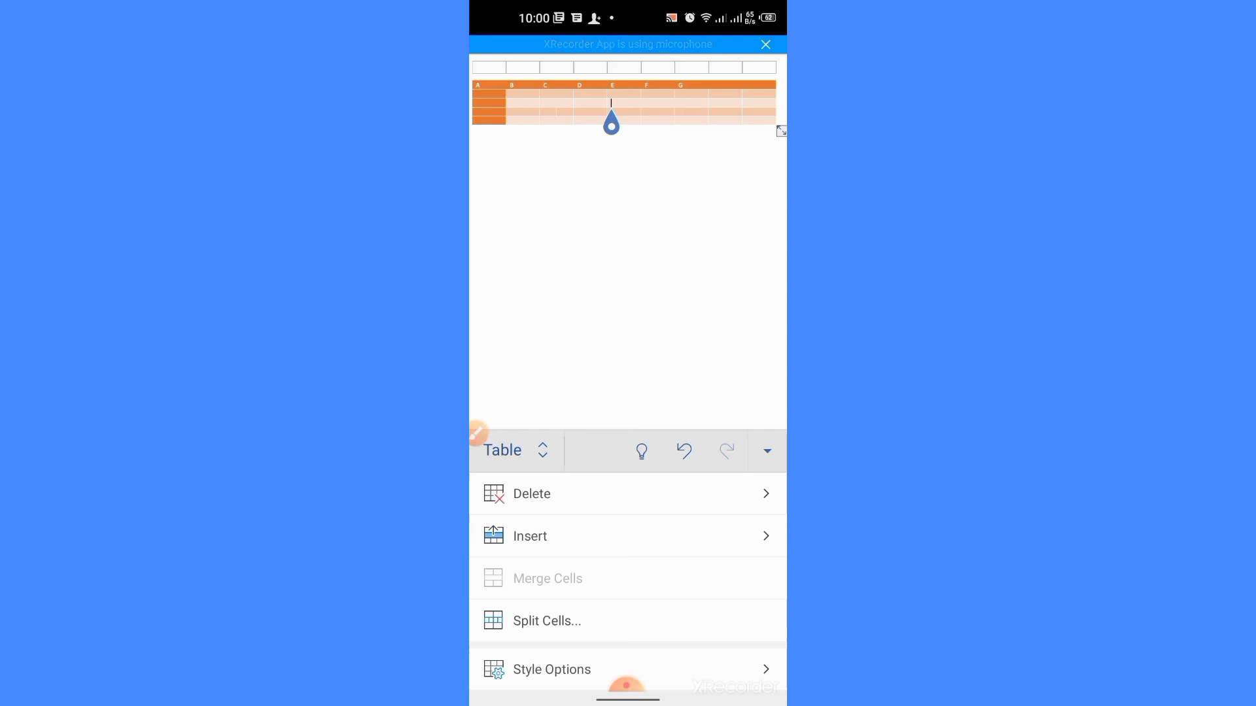
{"action": "scroll", "scroll_direction": "down", "scroll_amount": 3}
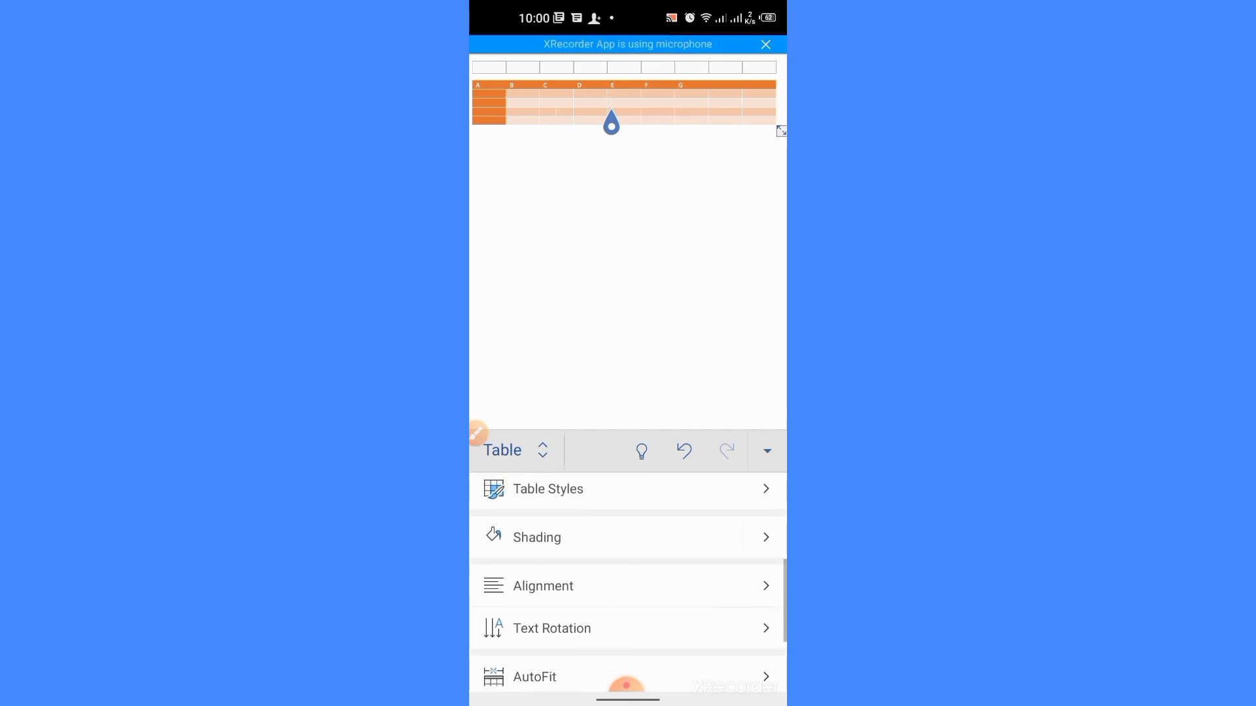
{"action": "left_click", "coordinate": [543, 586]}
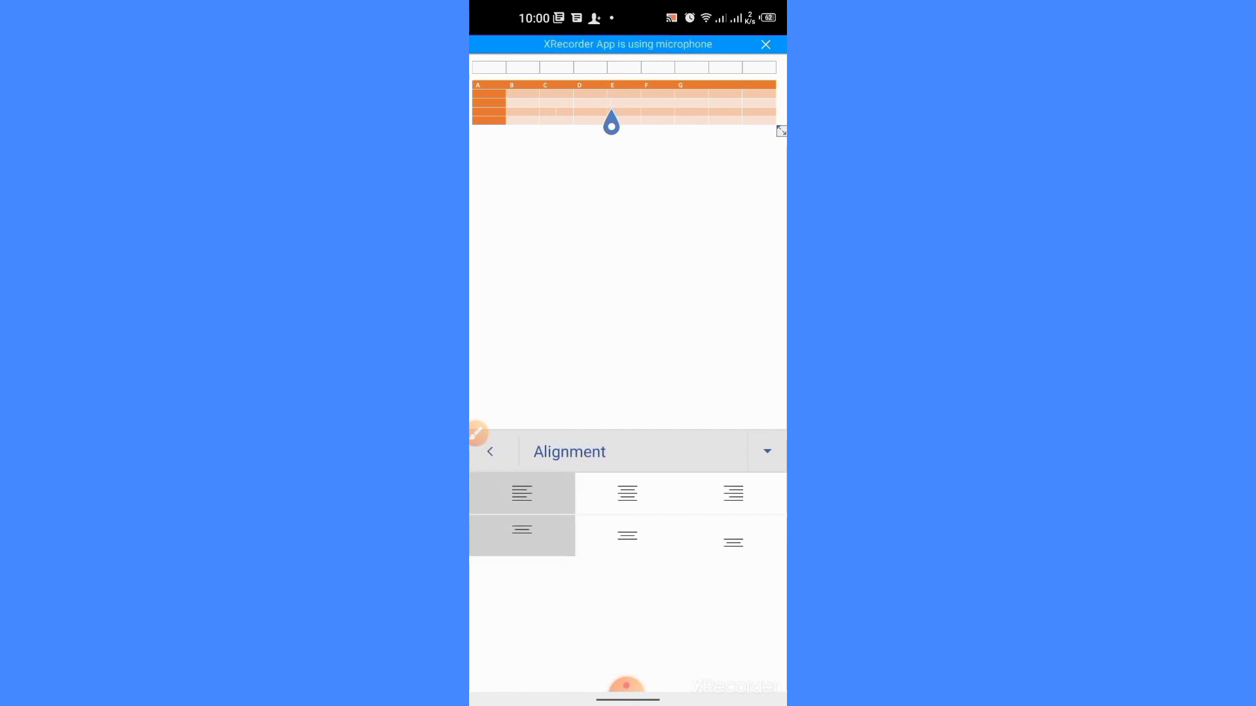
{"action": "left_click", "coordinate": [489, 450]}
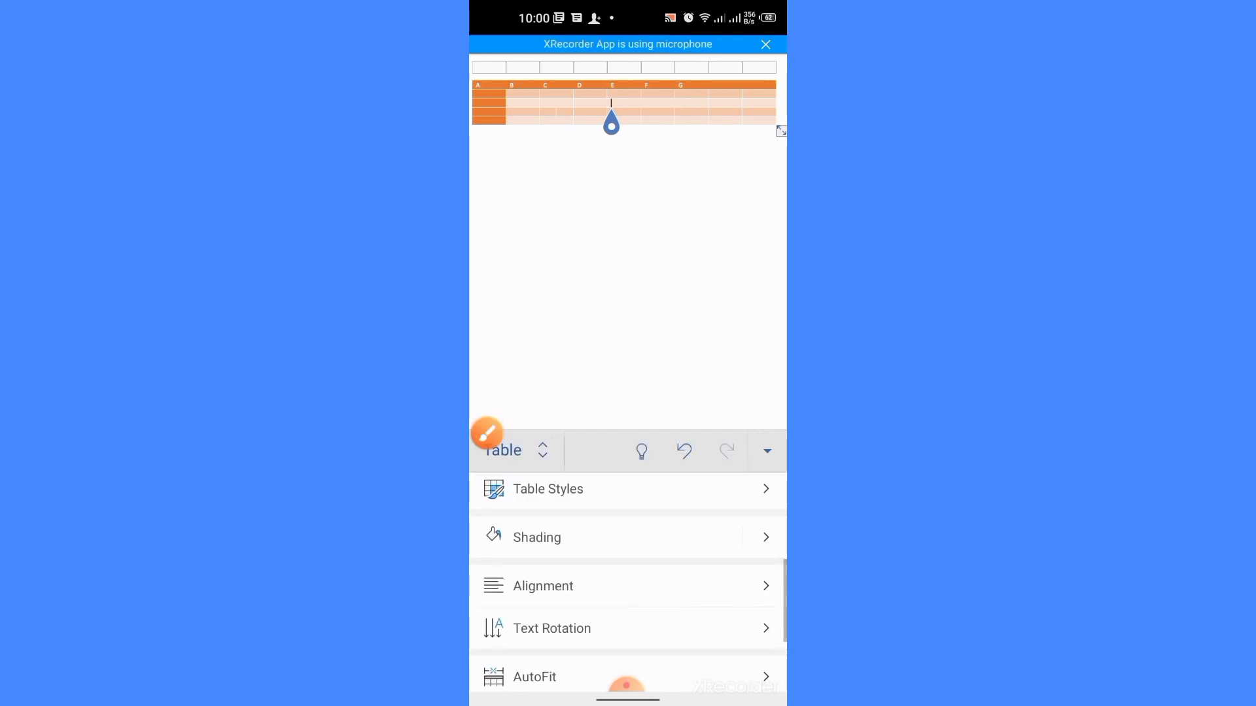
{"action": "left_click", "coordinate": [487, 431]}
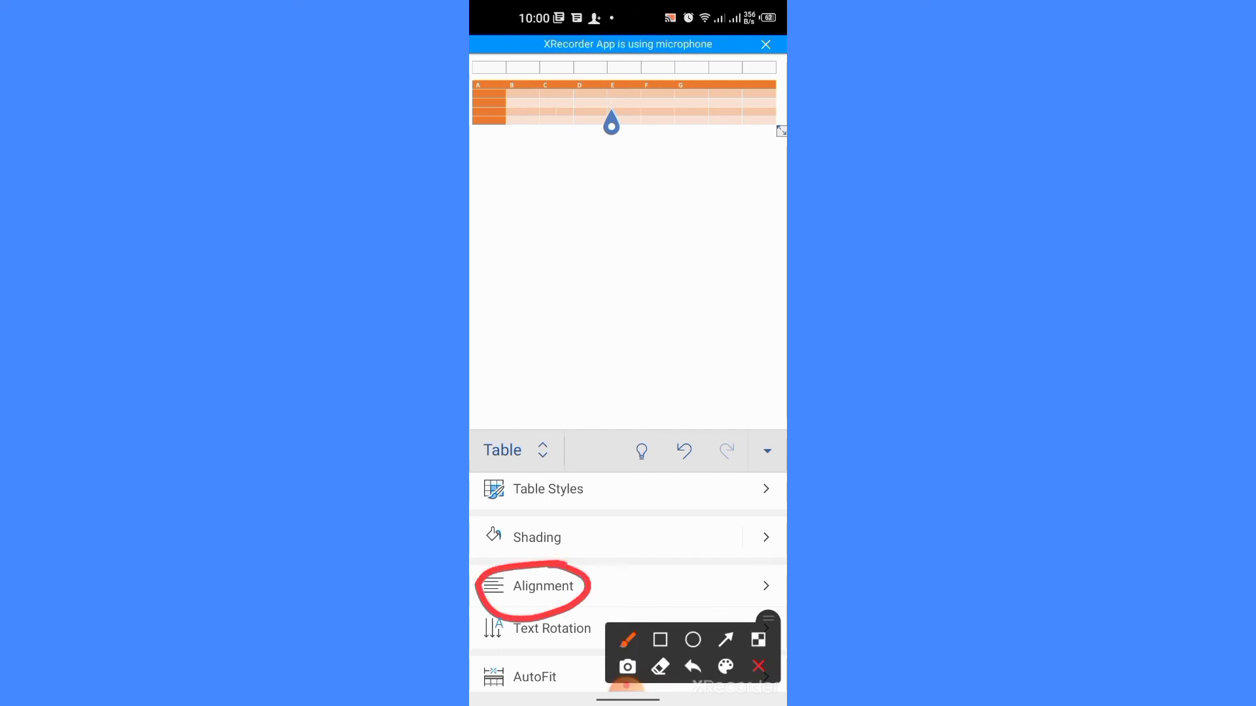
{"action": "left_click", "coordinate": [542, 586]}
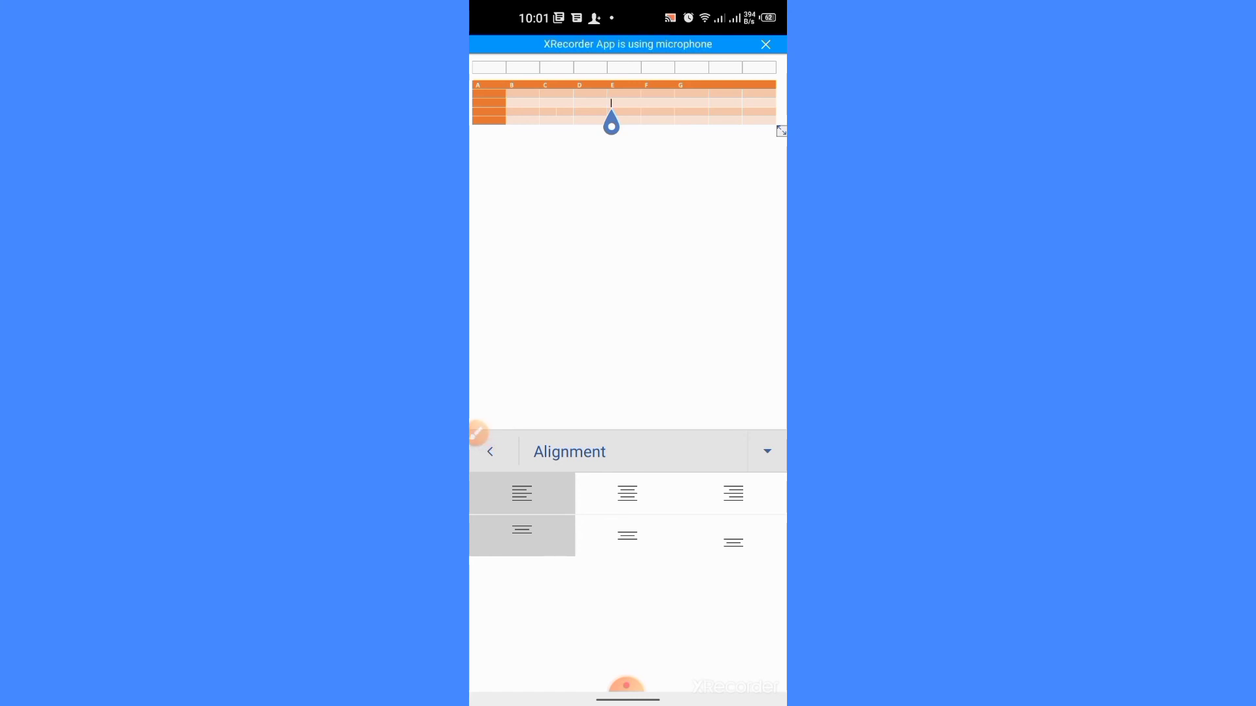
{"action": "left_click", "coordinate": [489, 451]}
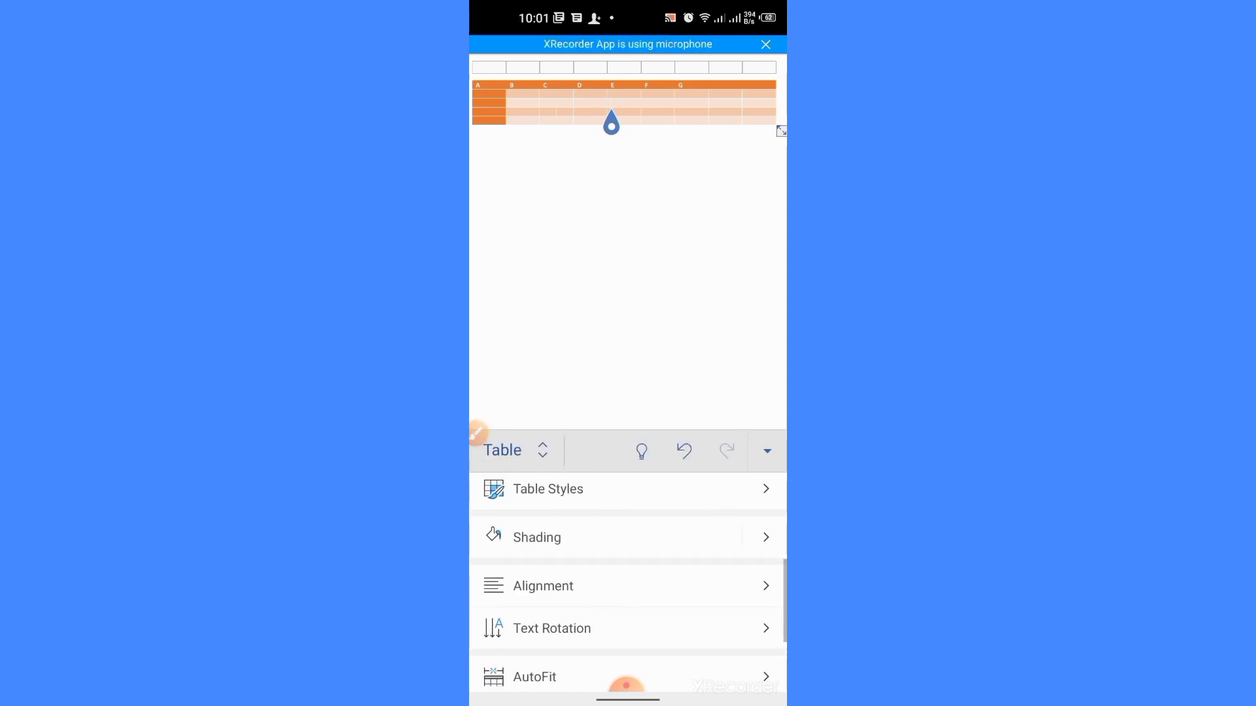